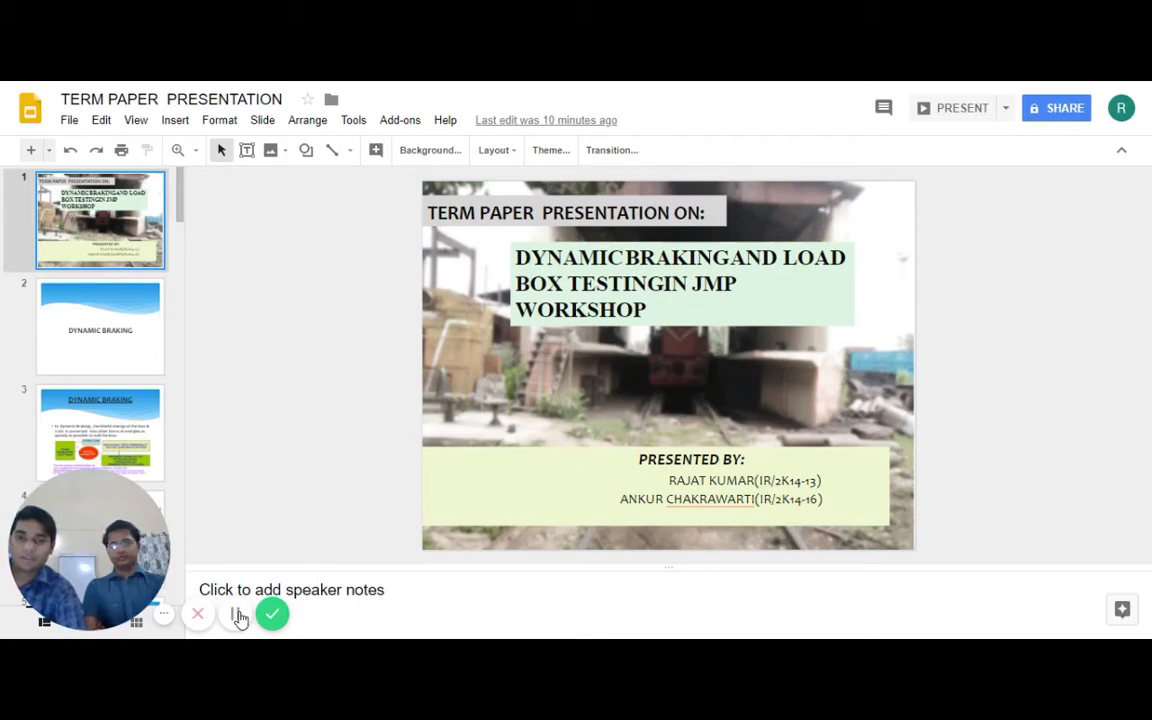
Show slide 2, the Dynamic Braking section slide, after the title slide
{"action": "left_click", "coordinate": [236, 614]}
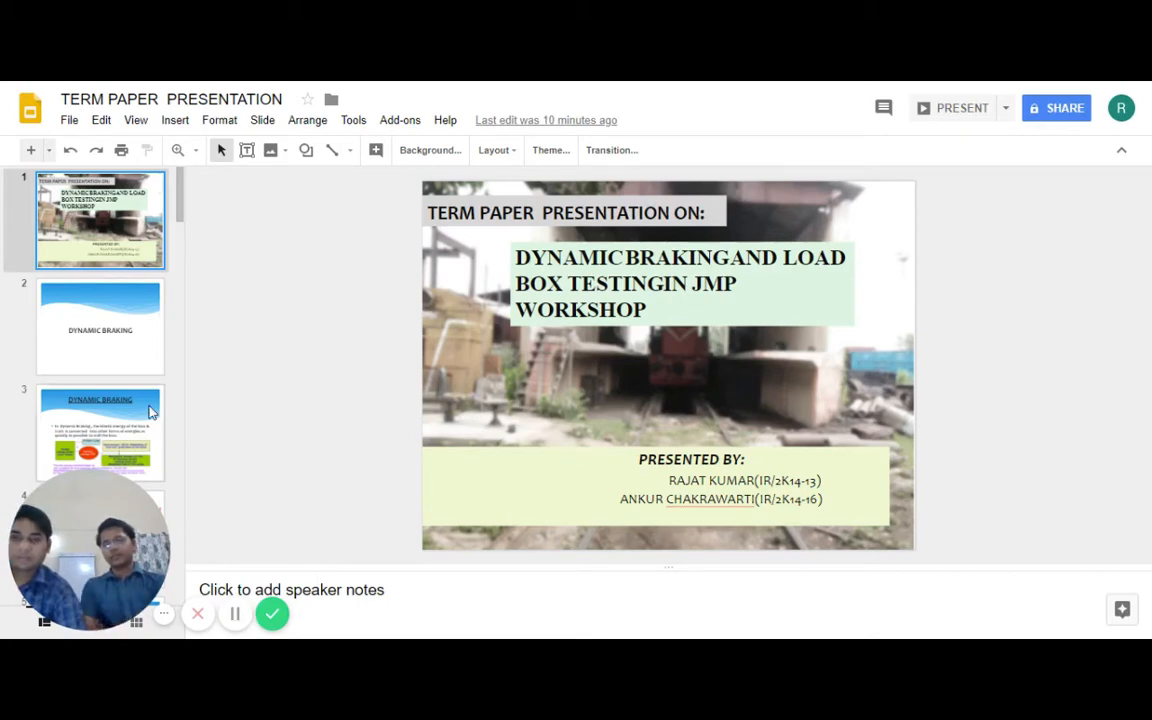
{"action": "left_click", "coordinate": [100, 328]}
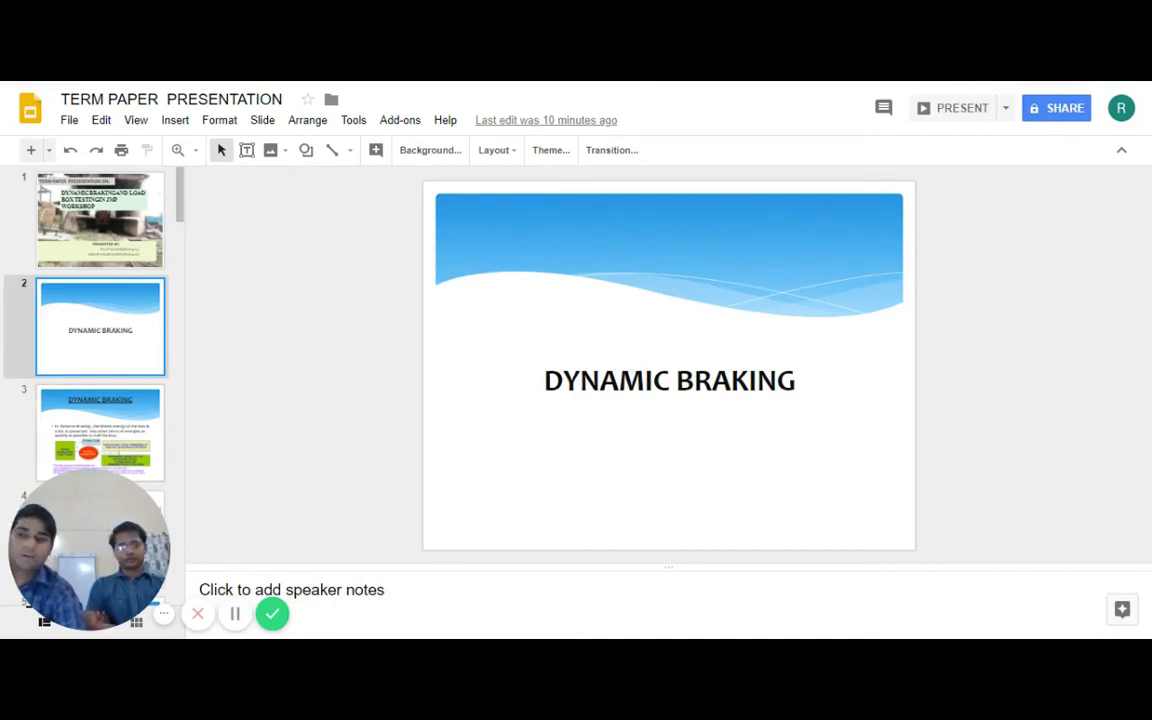
Step through slide 3 to slide 4 with the motoring and braking circuit diagrams
{"action": "left_click", "coordinate": [100, 430]}
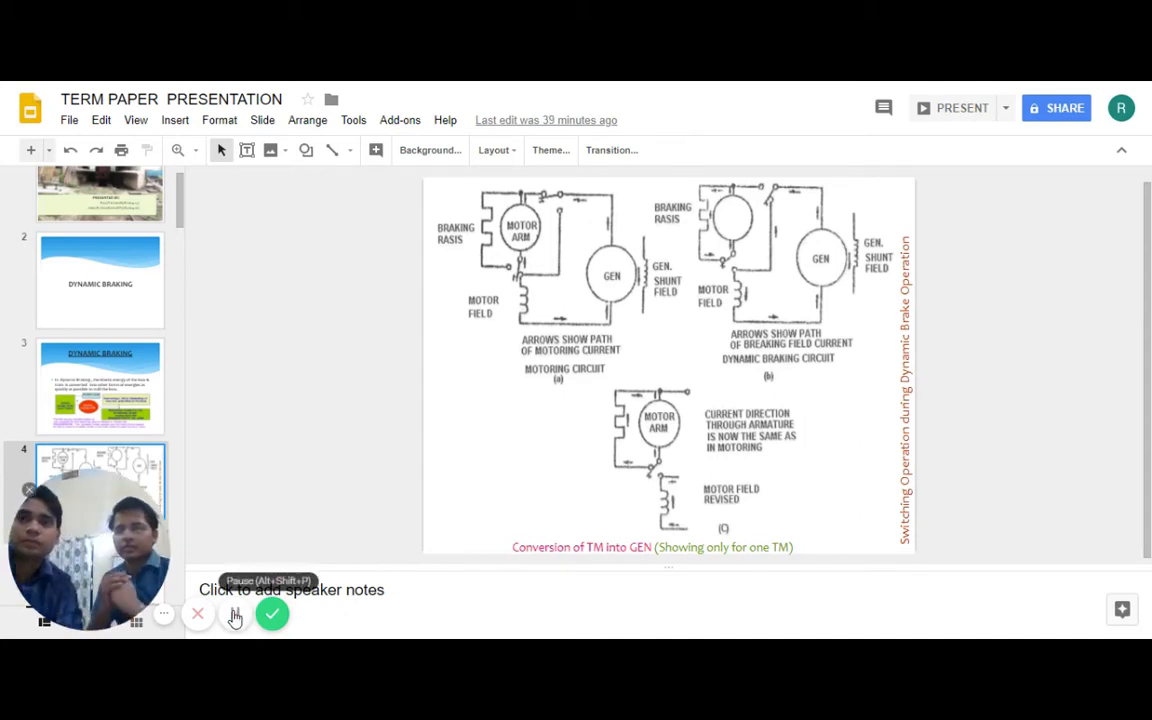
{"action": "left_click", "coordinate": [236, 614]}
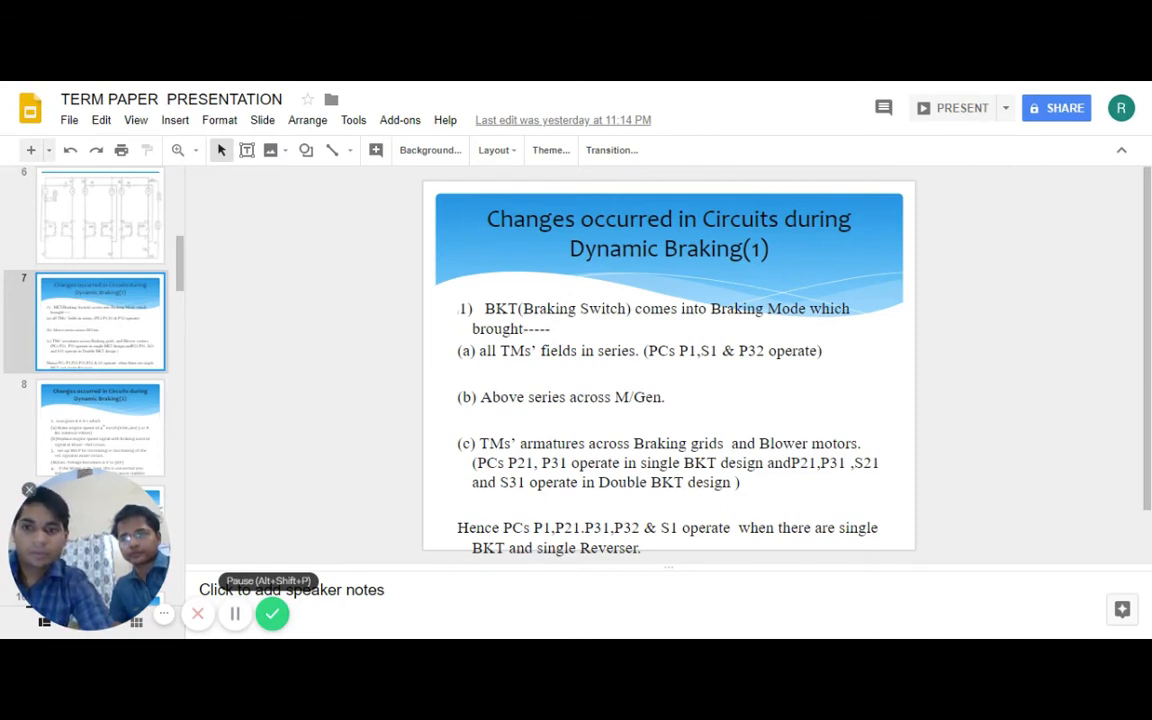
Show slide 9 with the two locomotive control panel photographs
{"action": "left_click", "coordinate": [100, 422]}
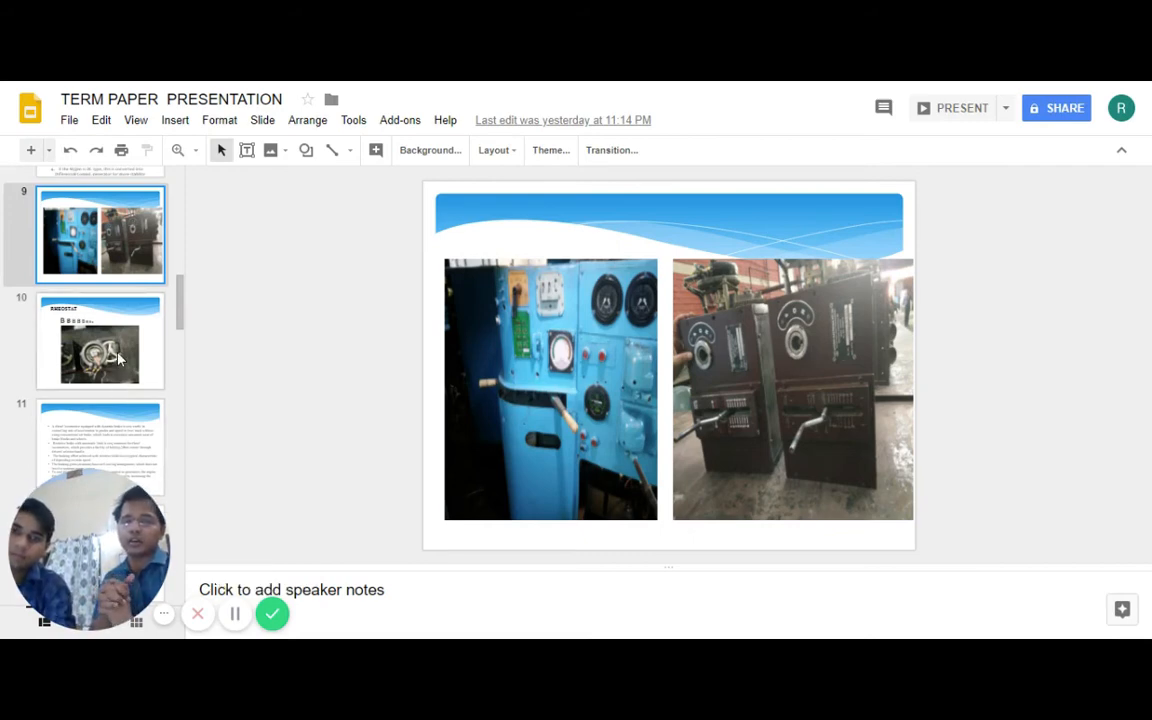
{"action": "left_click", "coordinate": [100, 342]}
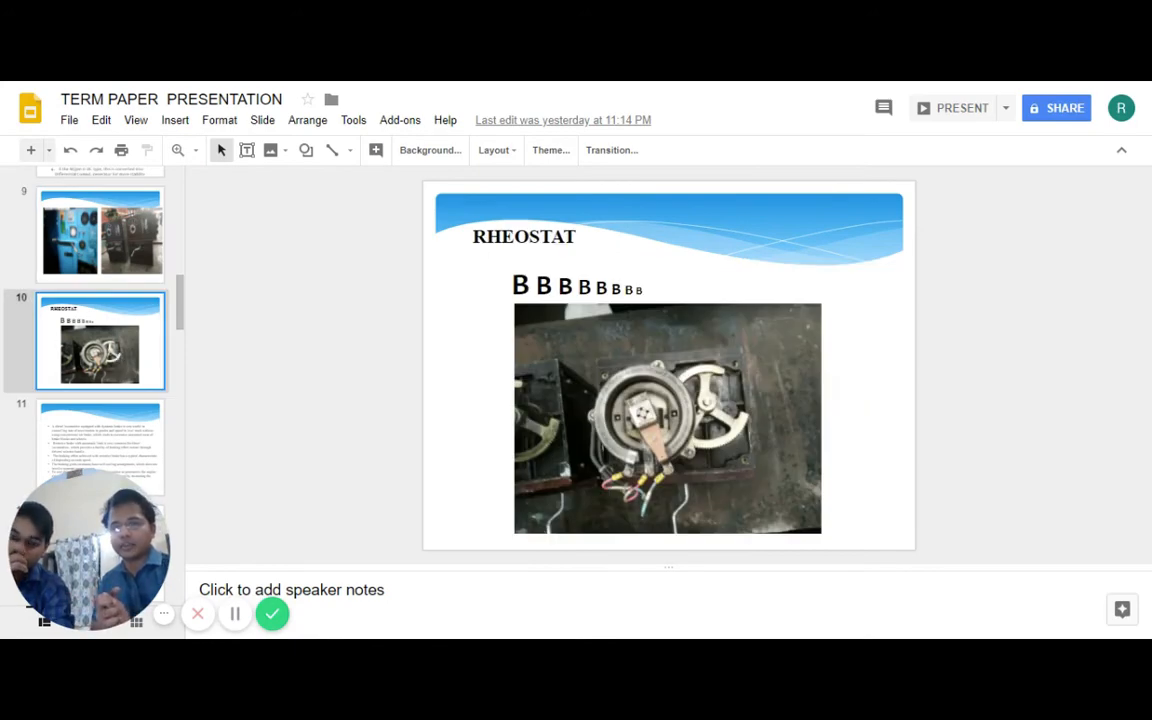
{"action": "mouse_move", "coordinate": [230, 574]}
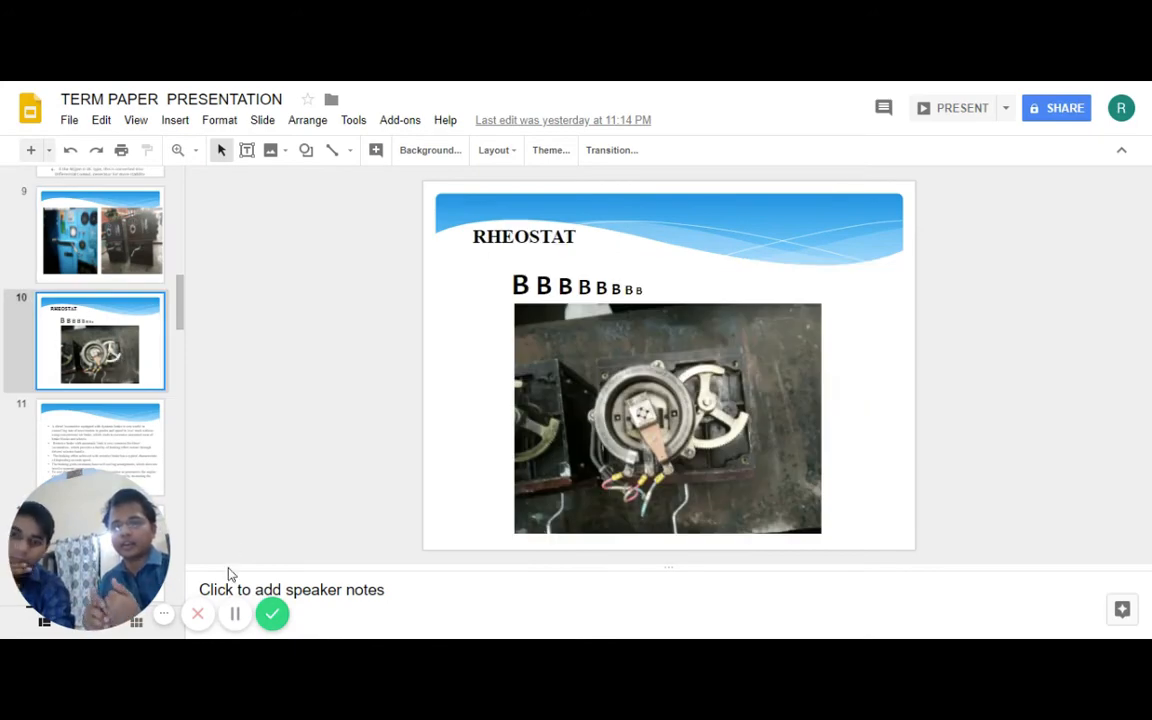
{"action": "mouse_move", "coordinate": [234, 614]}
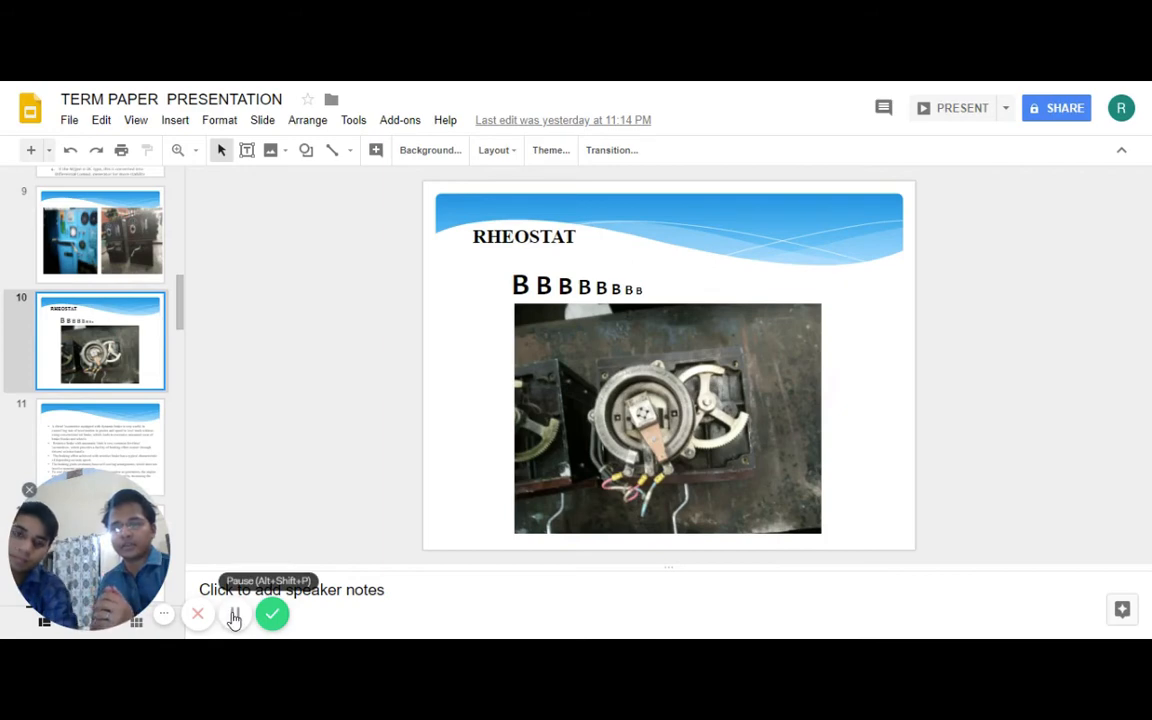
Show slide 12, the dynamic braking traction motor characteristics graph
{"action": "left_click", "coordinate": [236, 612]}
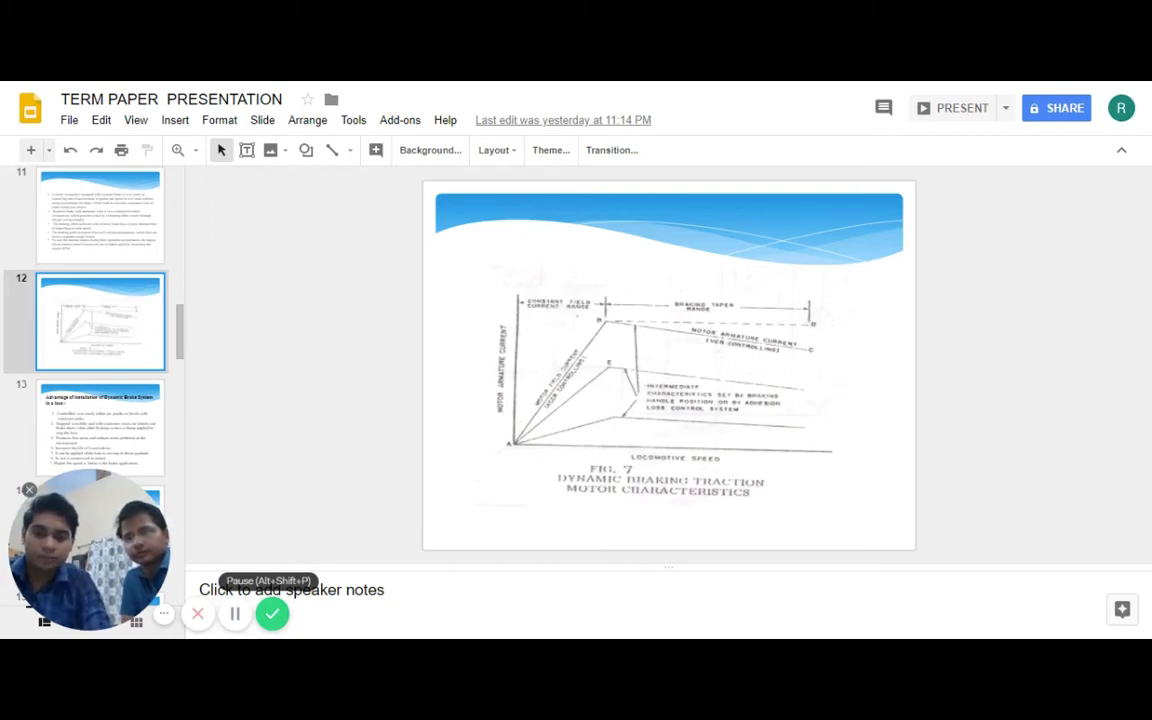
Show slide 13 listing the advantages of a Dynamic Brake System in a loco
{"action": "left_click", "coordinate": [100, 426]}
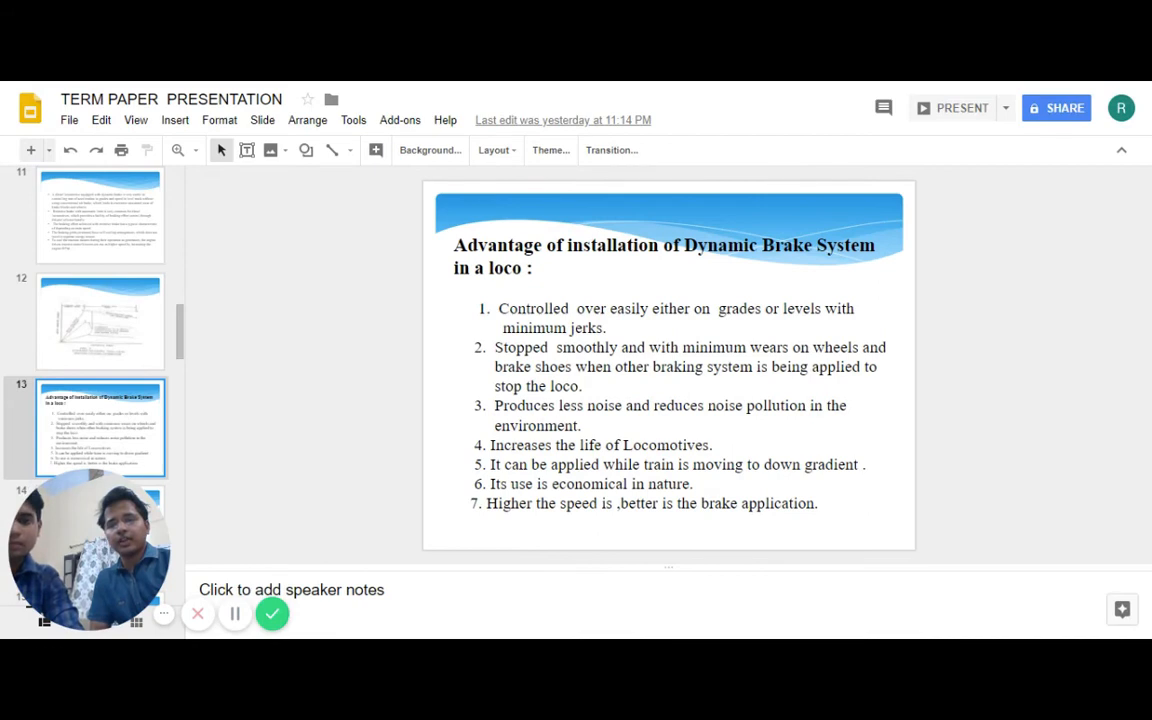
{"action": "mouse_move", "coordinate": [236, 614]}
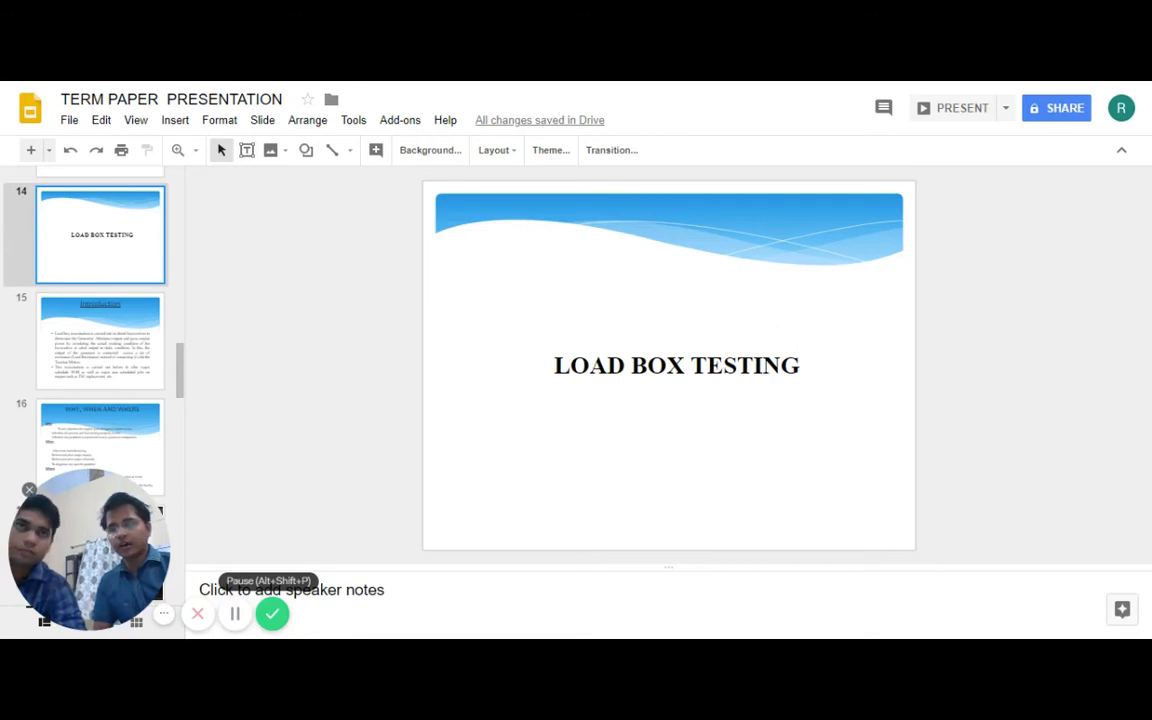
{"action": "mouse_move", "coordinate": [196, 504]}
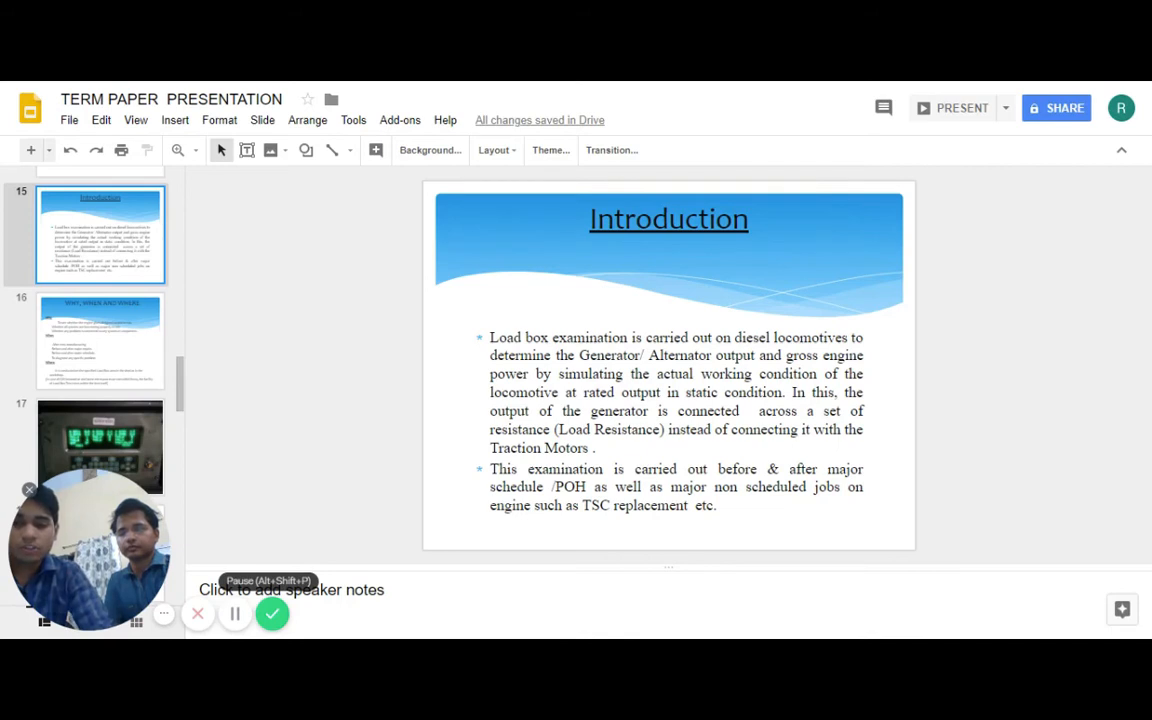
Show slide 18 naming grid resistance and water resistance load box types
{"action": "left_click", "coordinate": [100, 340]}
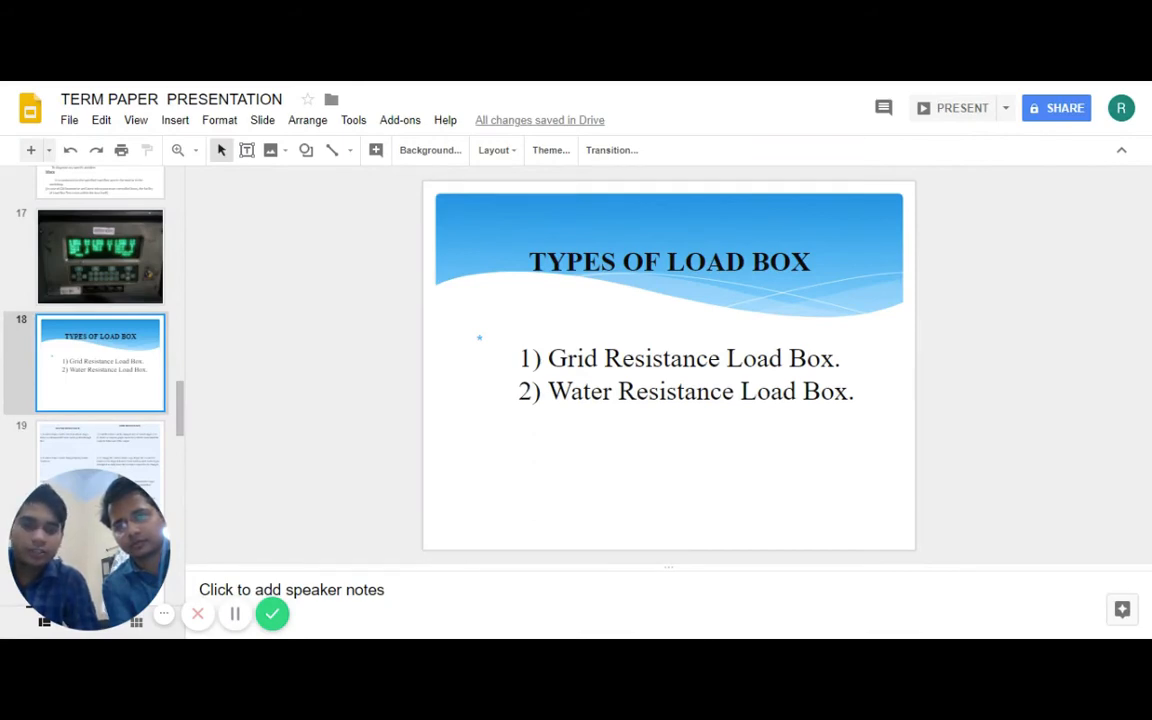
{"action": "left_click", "coordinate": [100, 464]}
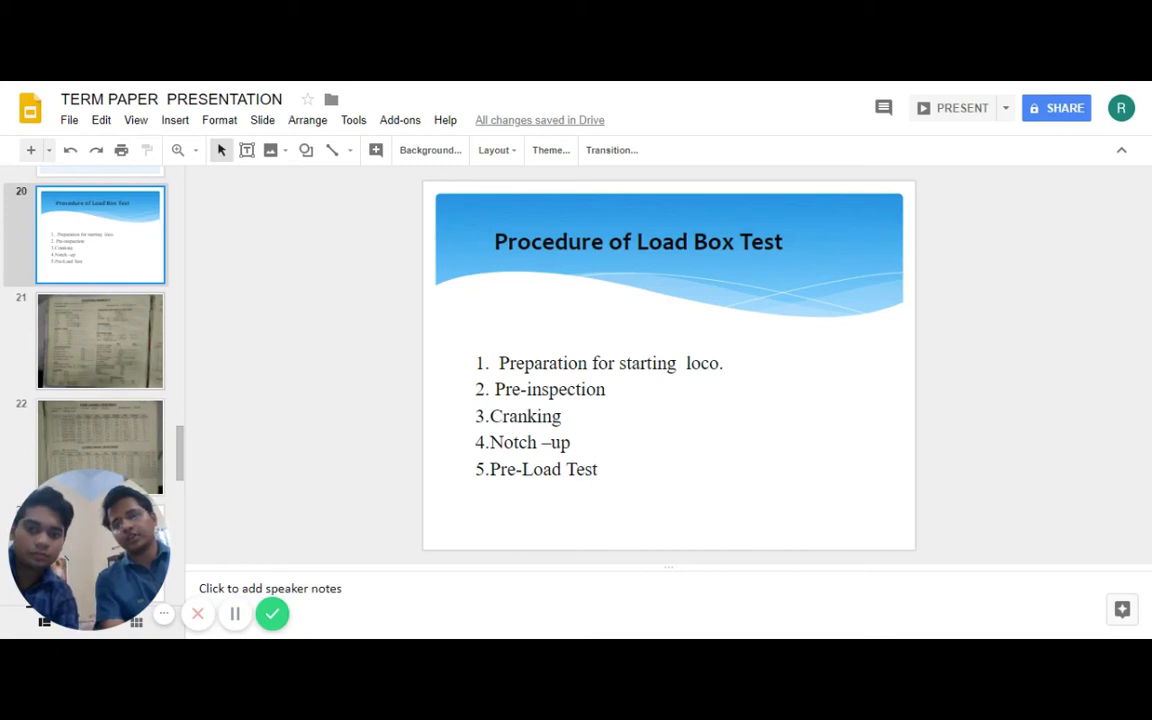
{"action": "mouse_move", "coordinate": [124, 364]}
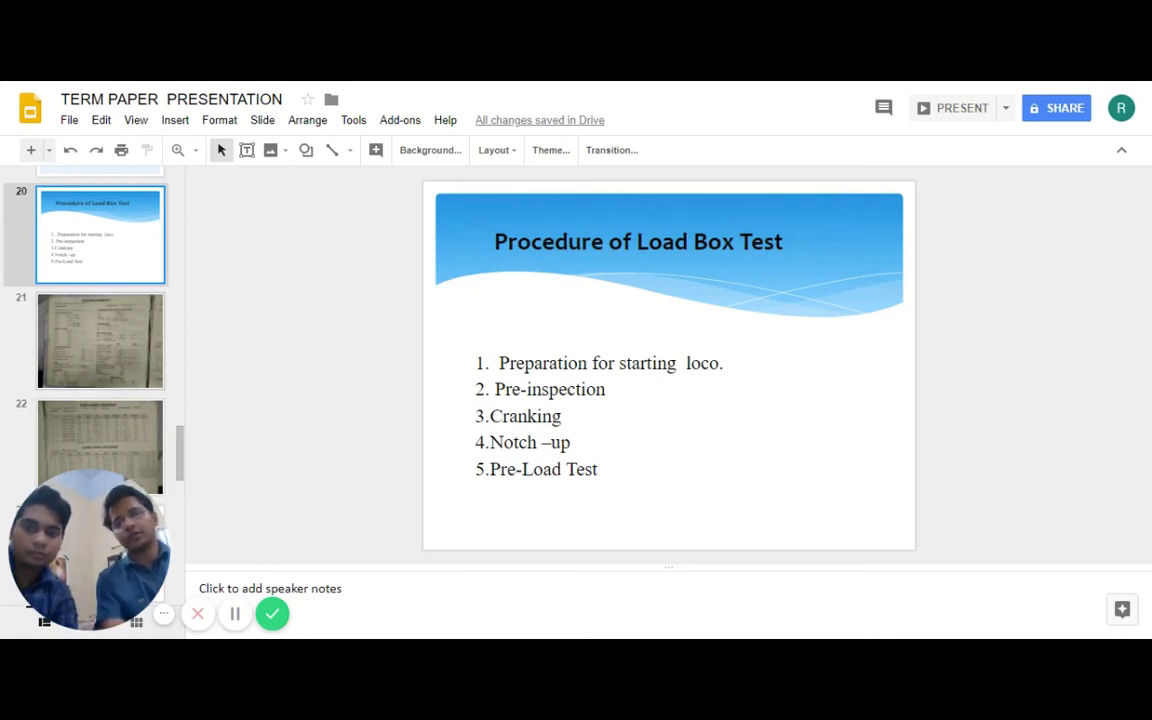
{"action": "left_click", "coordinate": [100, 438]}
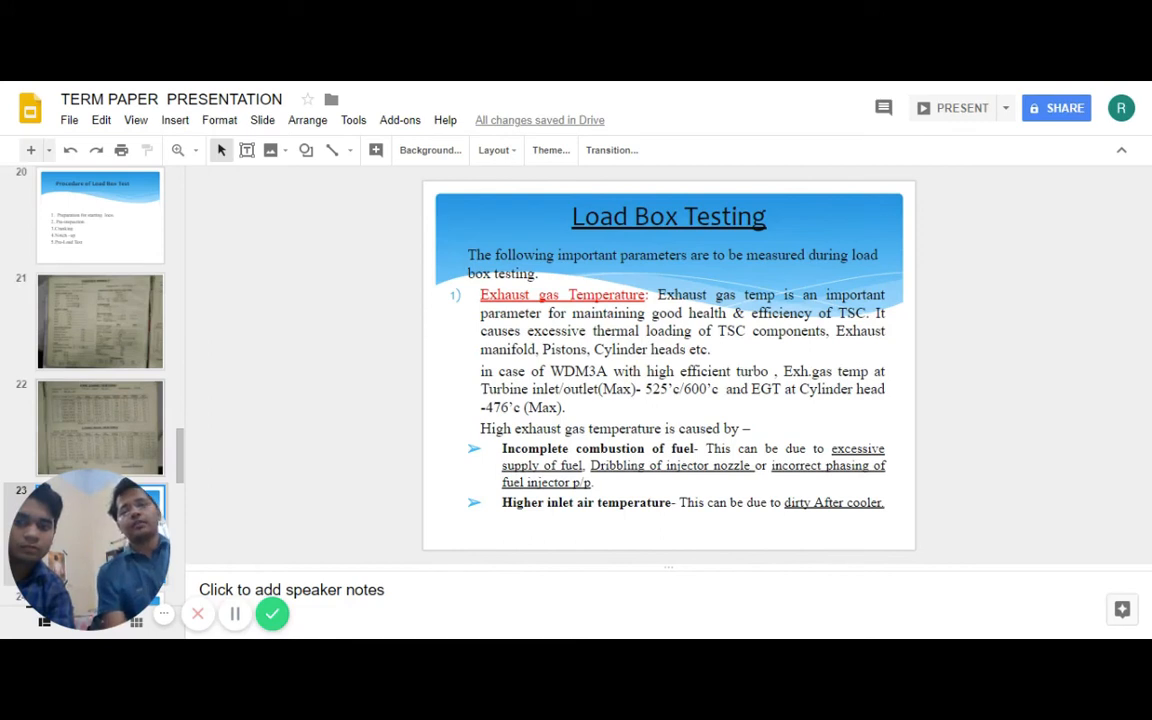
{"action": "mouse_move", "coordinate": [236, 612]}
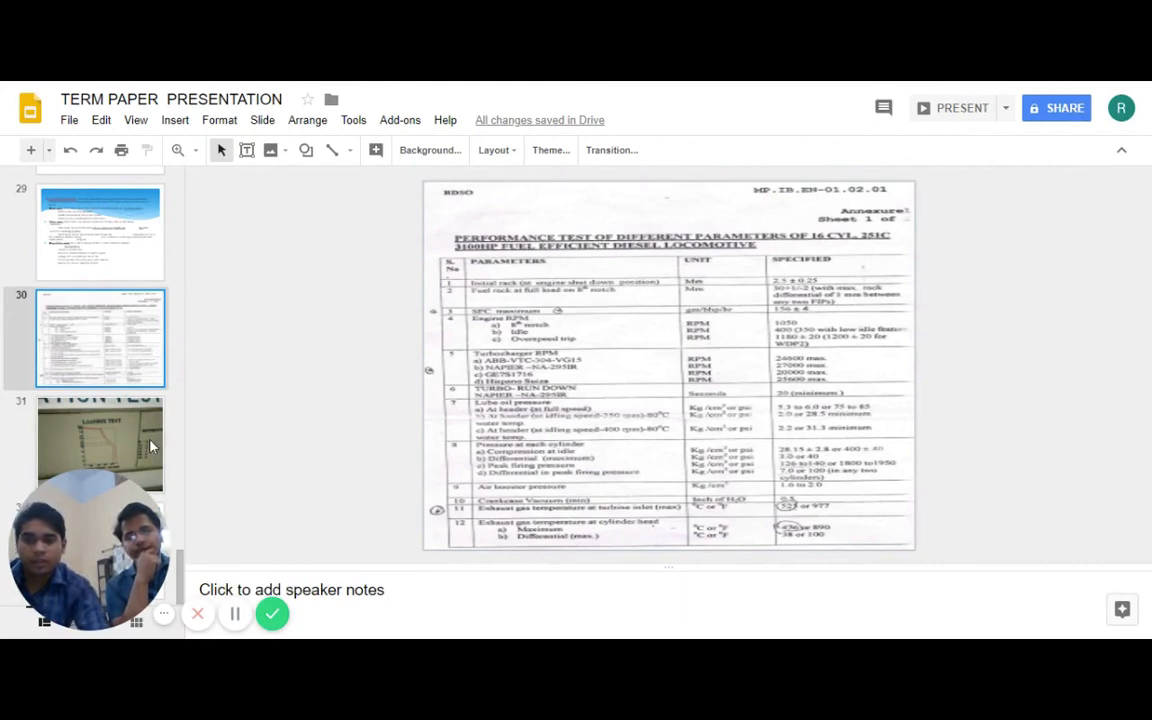
Show the final Thank You slide to close the term paper deck
{"action": "left_click", "coordinate": [100, 444]}
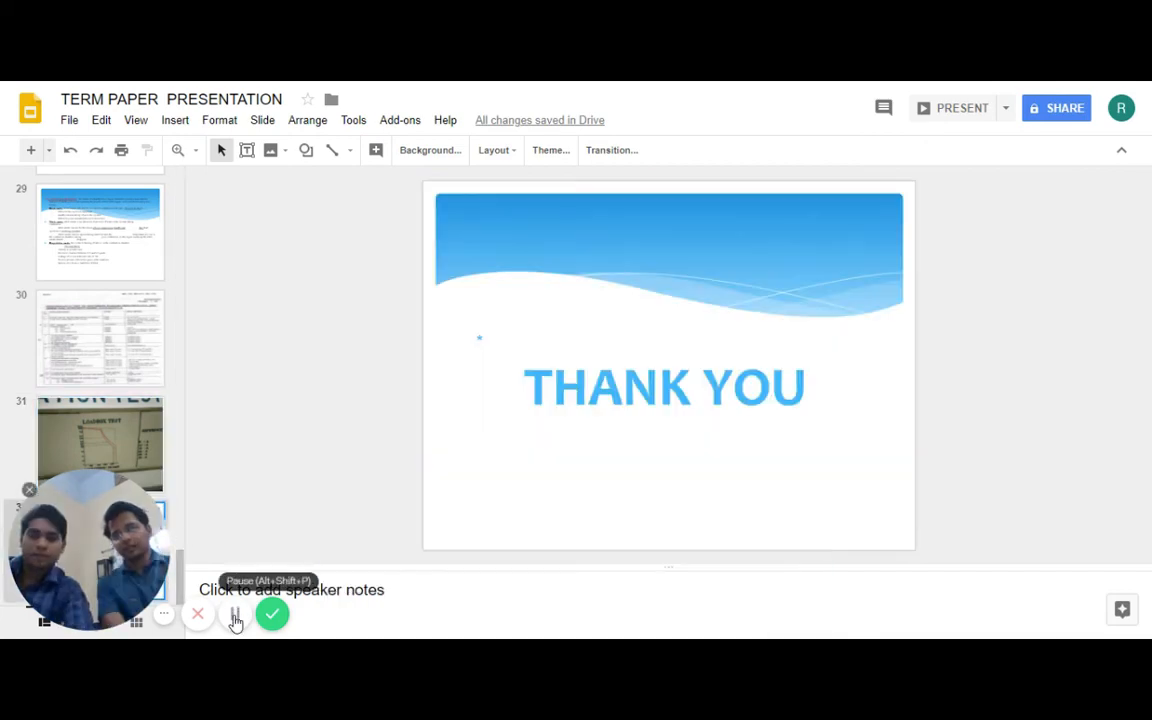
{"action": "left_click", "coordinate": [236, 612]}
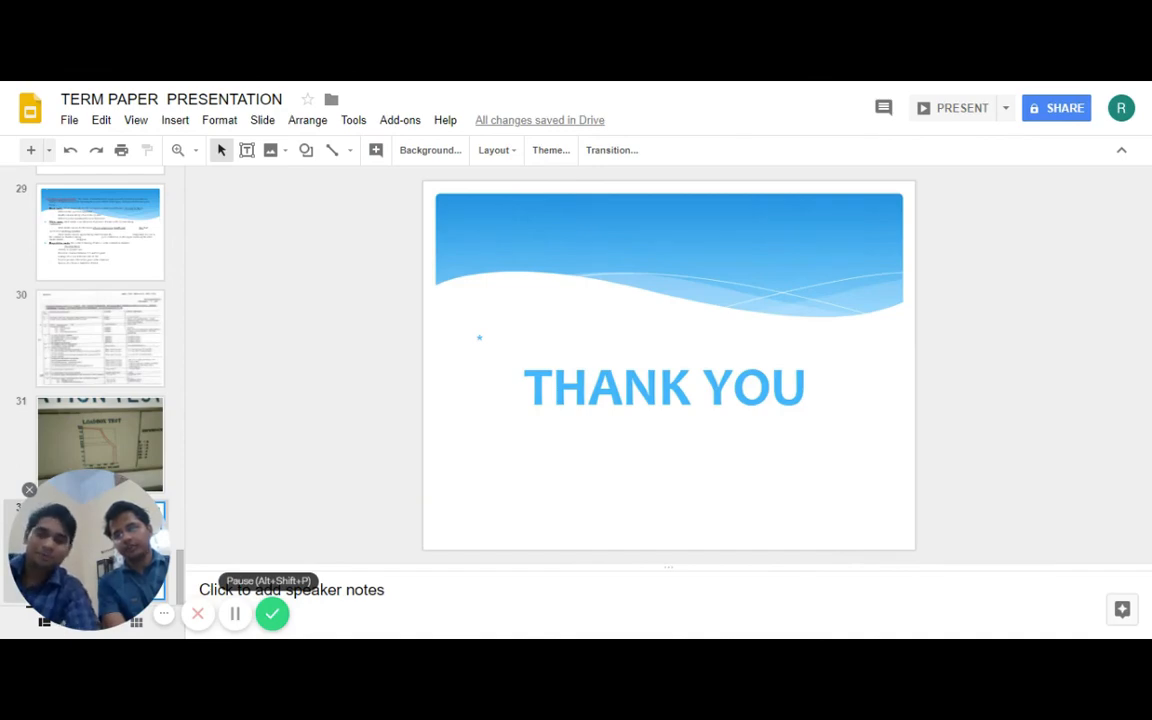